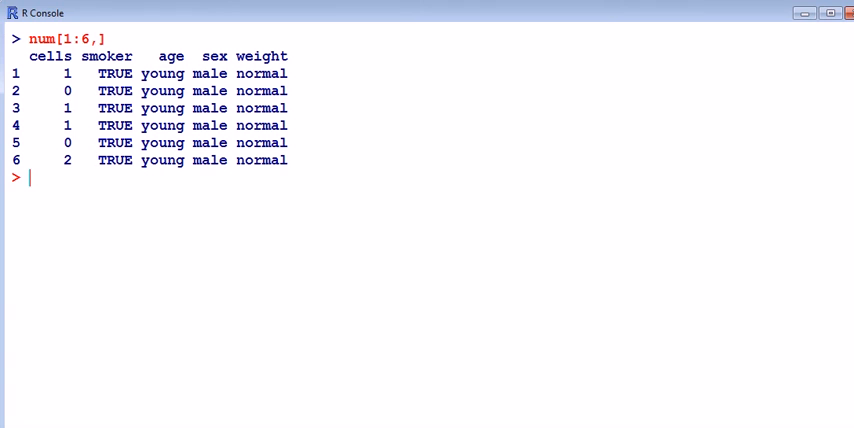
pyautogui.moveTo(688, 88)
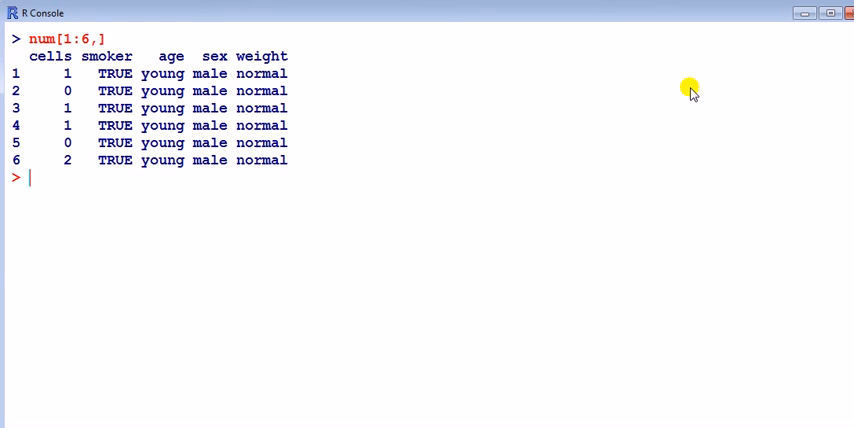
pyautogui.moveTo(656, 120)
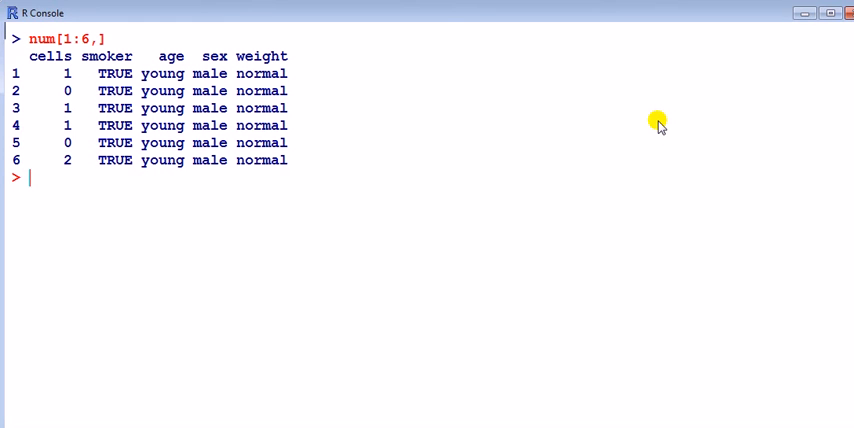
pyautogui.moveTo(536, 126)
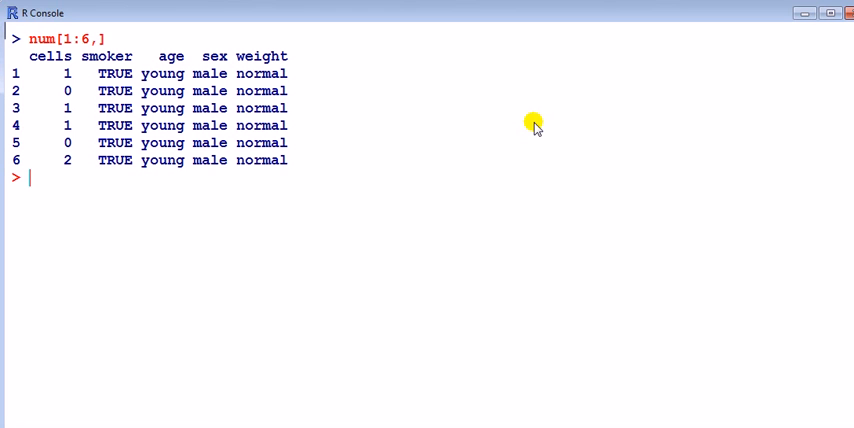
pyautogui.moveTo(366, 132)
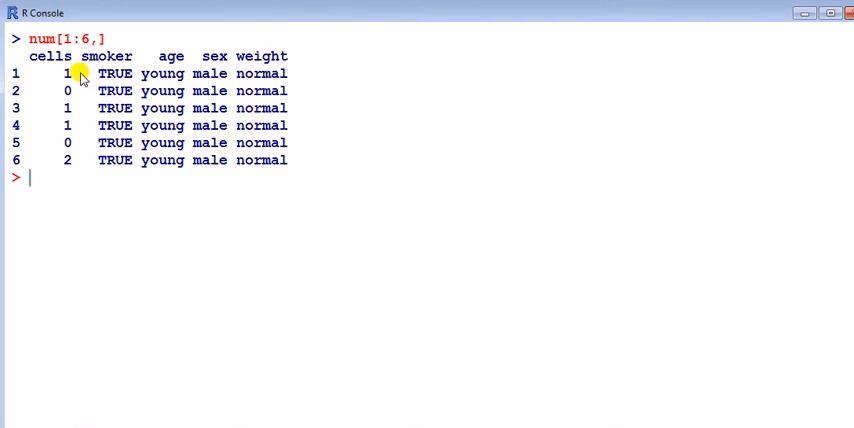
pyautogui.moveTo(68, 74)
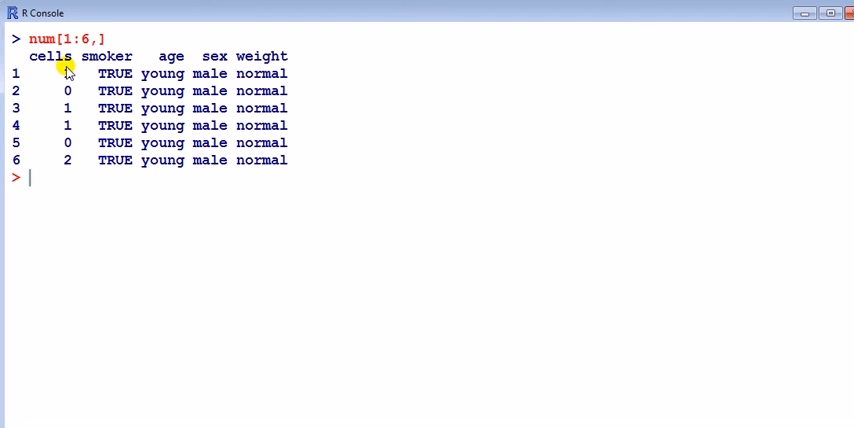
pyautogui.moveTo(76, 120)
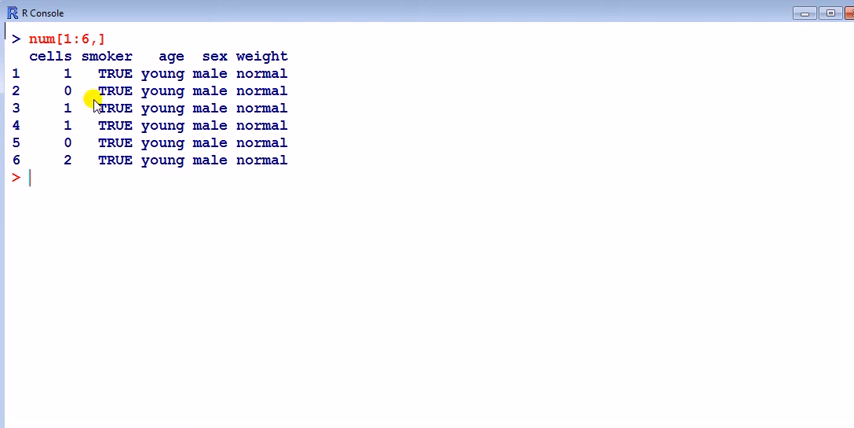
pyautogui.moveTo(250, 126)
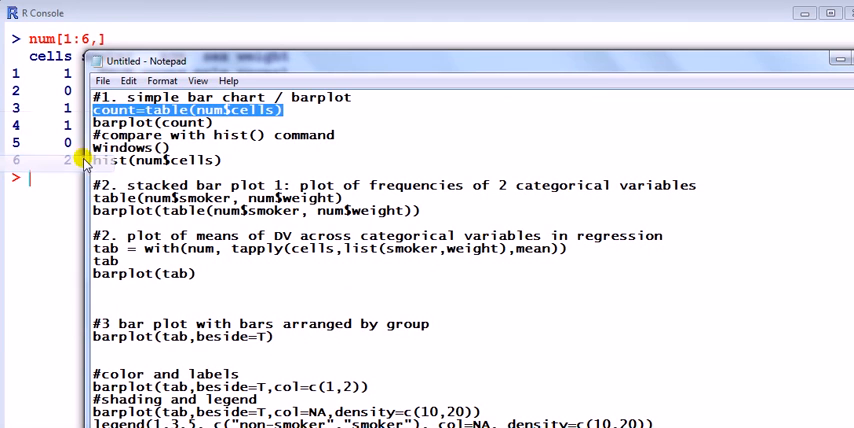
pyautogui.moveTo(512, 84)
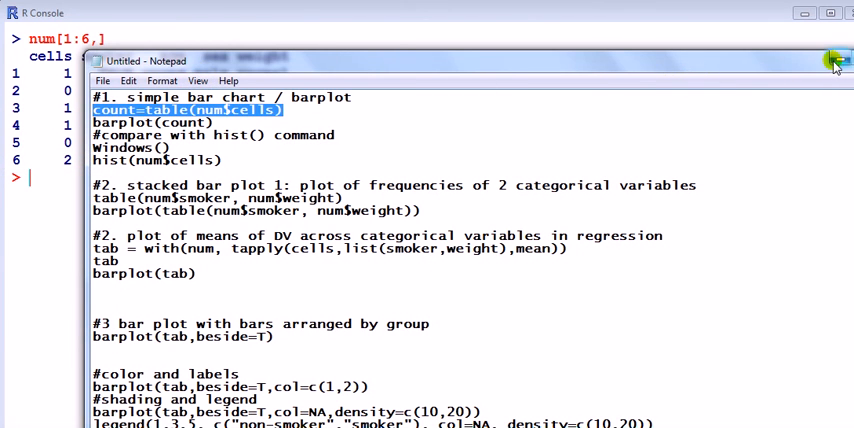
# Step: Enter count=table(num$cells) at the prompt to build the frequency table of cell counts
pyautogui.click(832, 60)
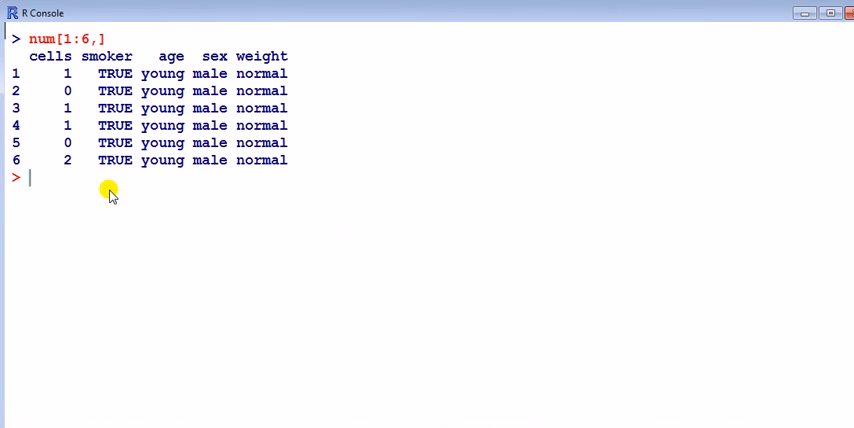
pyautogui.write('count=table(num$cells)')
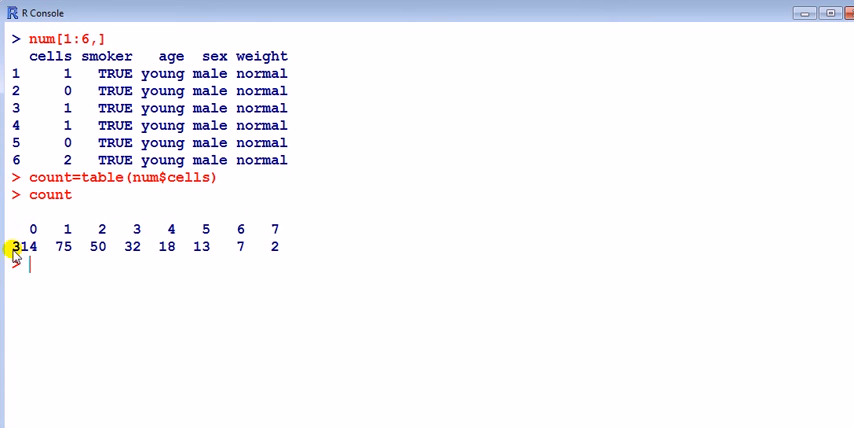
pyautogui.moveTo(46, 252)
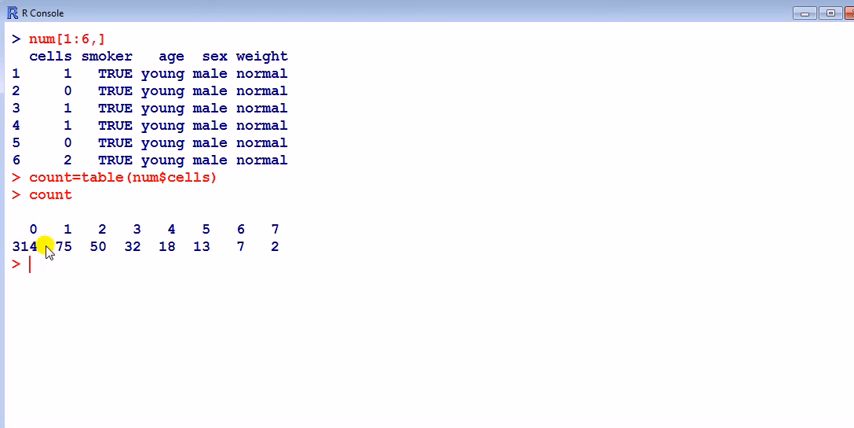
pyautogui.moveTo(204, 230)
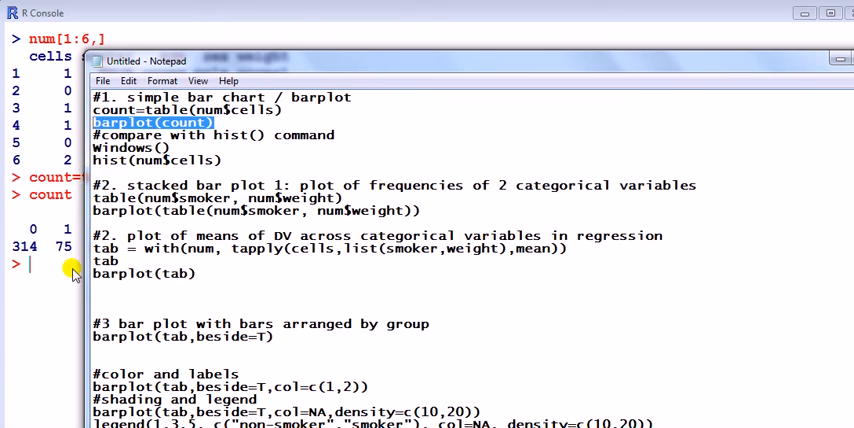
# Step: Paste barplot(count) at the console prompt to chart the cell-count frequencies
pyautogui.rightClick(60, 264)
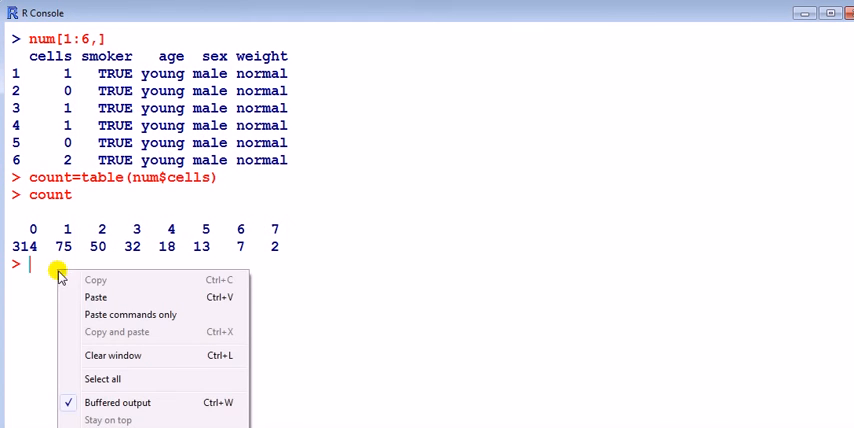
pyautogui.write('barplot(count)')
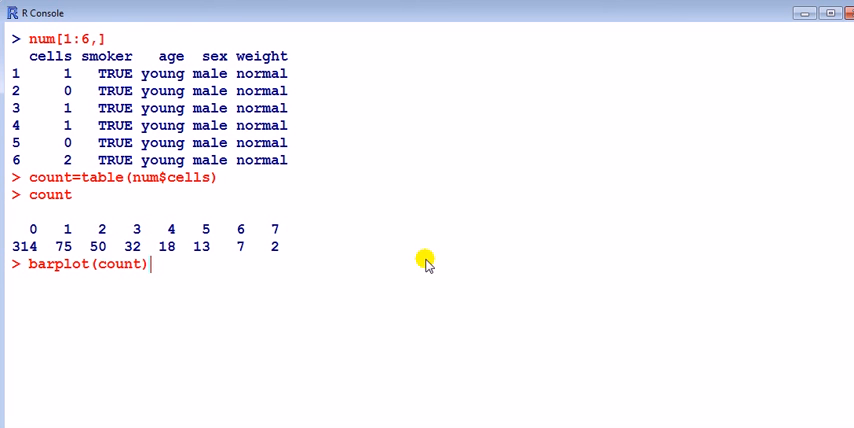
pyautogui.moveTo(184, 170)
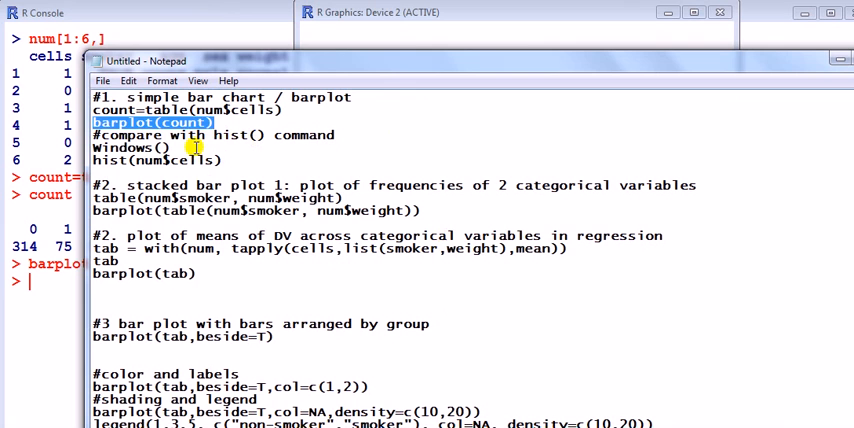
# Step: Run Windows() from the script, correct it to windows(), then draw hist(num$cells) in the new device
pyautogui.doubleClick(130, 148)
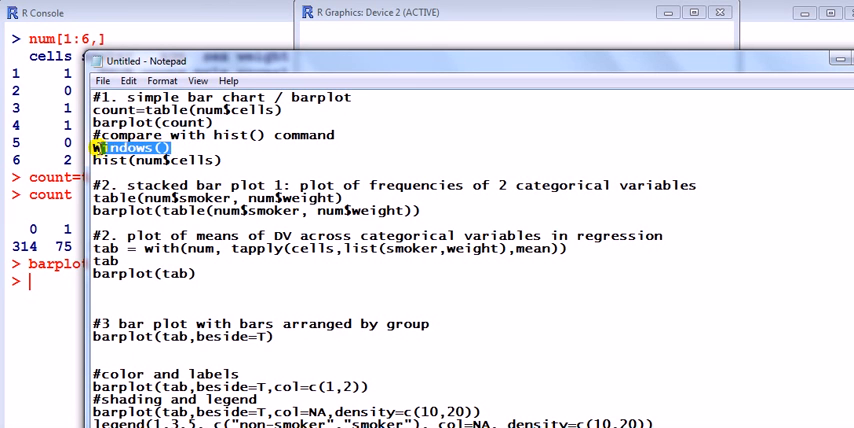
pyautogui.rightClick(130, 148)
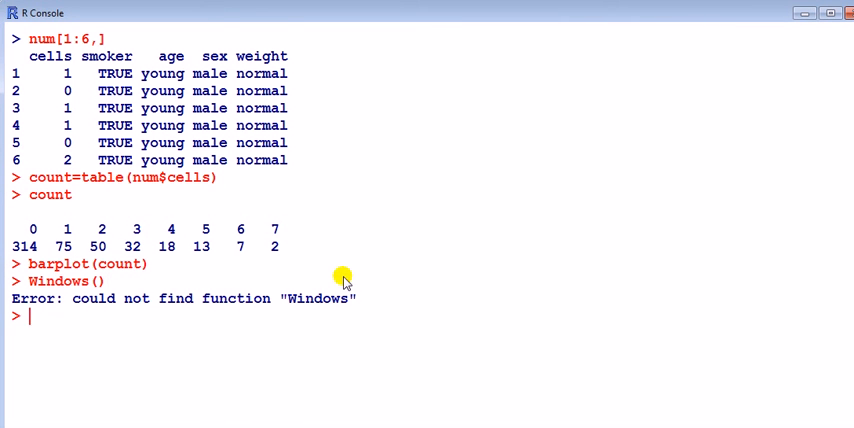
pyautogui.write('Windows()')
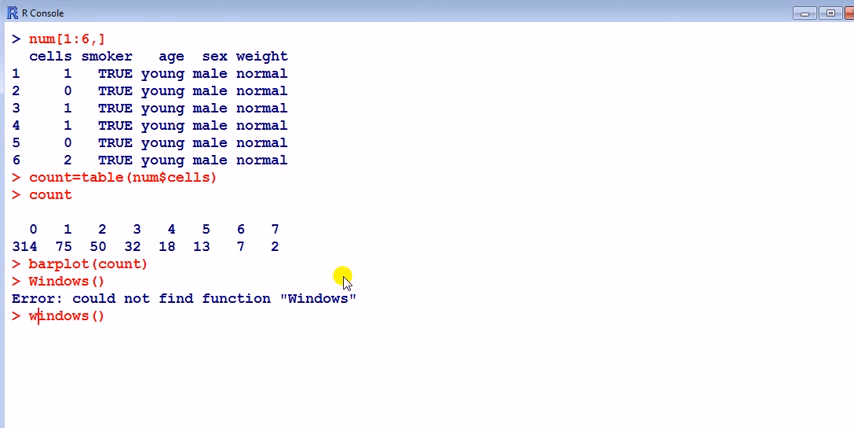
pyautogui.press('Return')
pyautogui.write('hist(num$cells)')
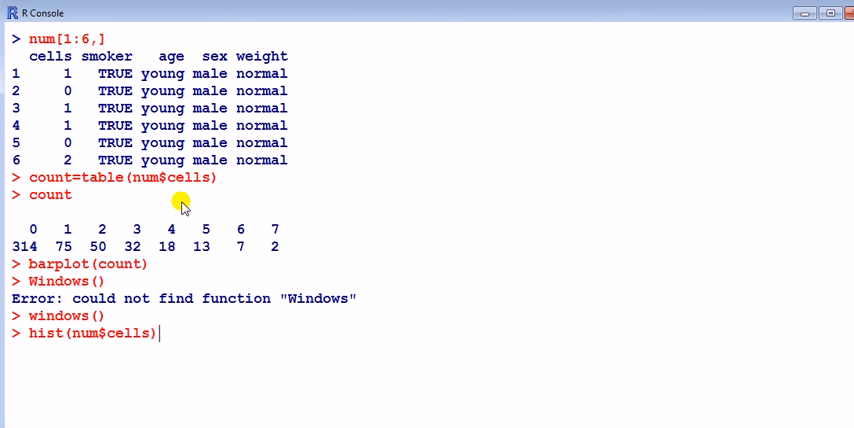
pyautogui.press('Return')
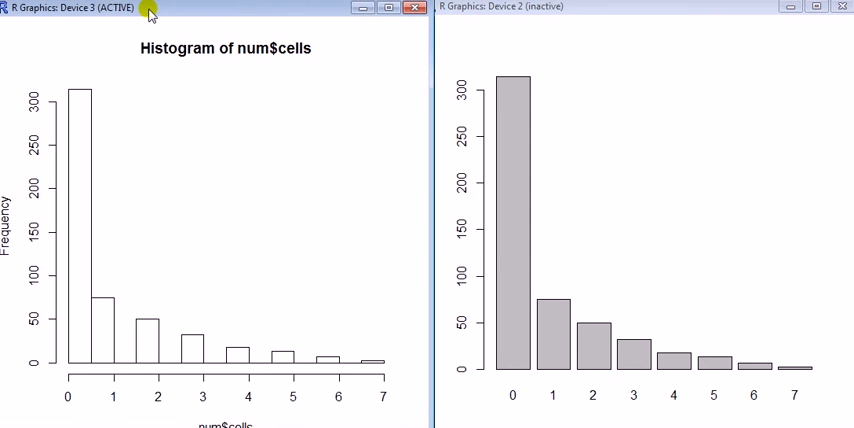
pyautogui.moveTo(190, 220)
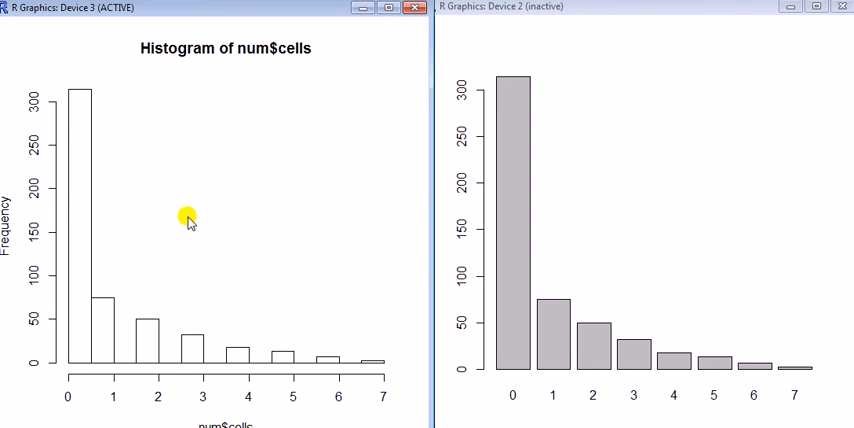
pyautogui.moveTo(548, 136)
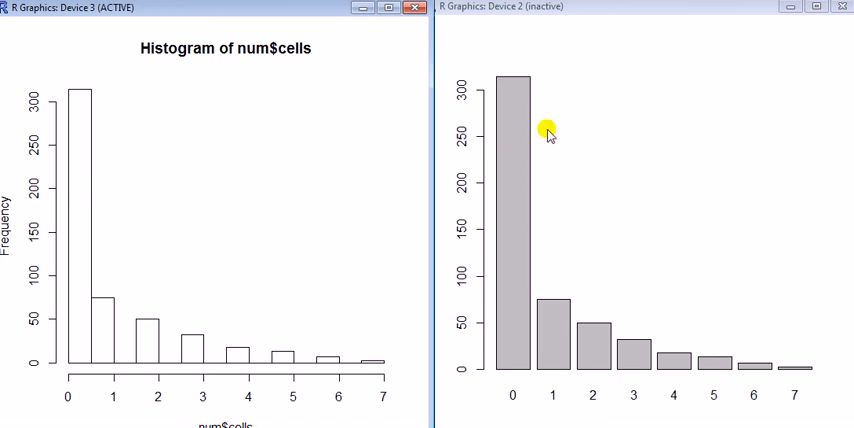
pyautogui.moveTo(574, 282)
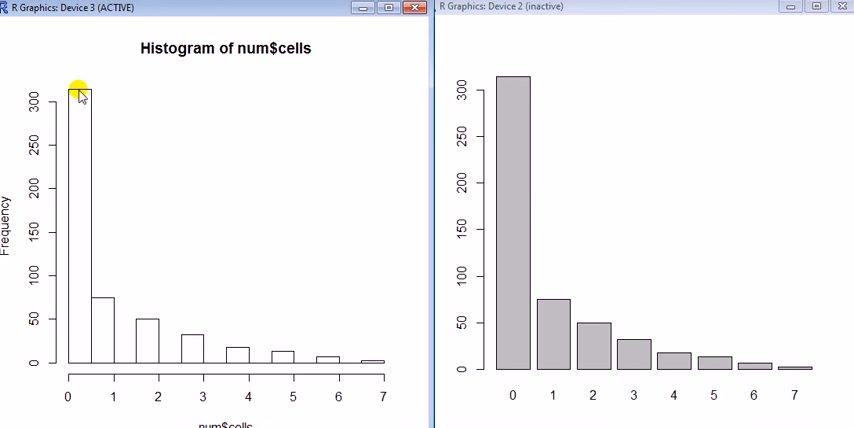
pyautogui.moveTo(264, 384)
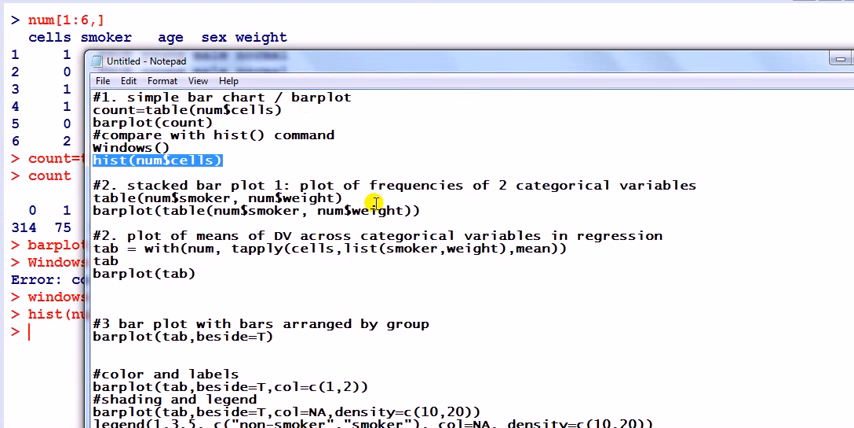
# Step: Run table(num$smoker, num$weight) to print the smoker-by-weight counts 141, 132, 103 and 63, 35, 37
pyautogui.doubleClick(304, 196)
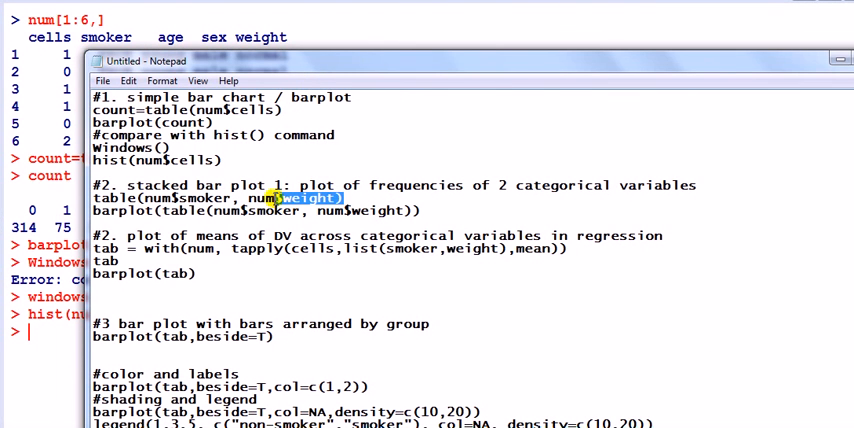
pyautogui.tripleClick(218, 196)
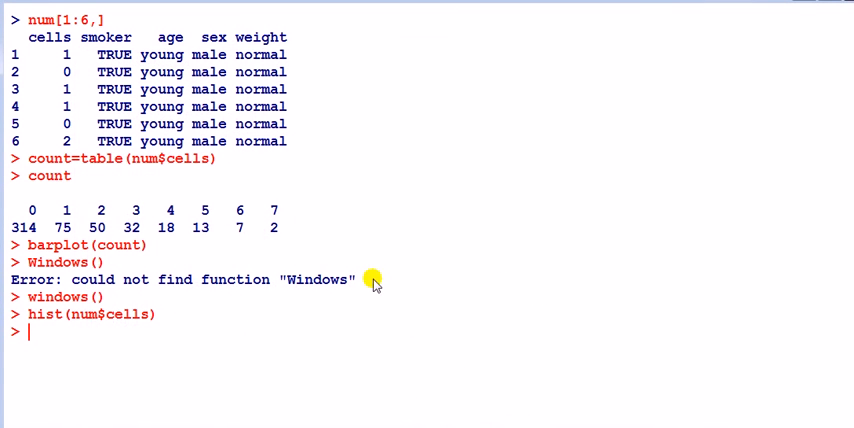
pyautogui.rightClick(76, 344)
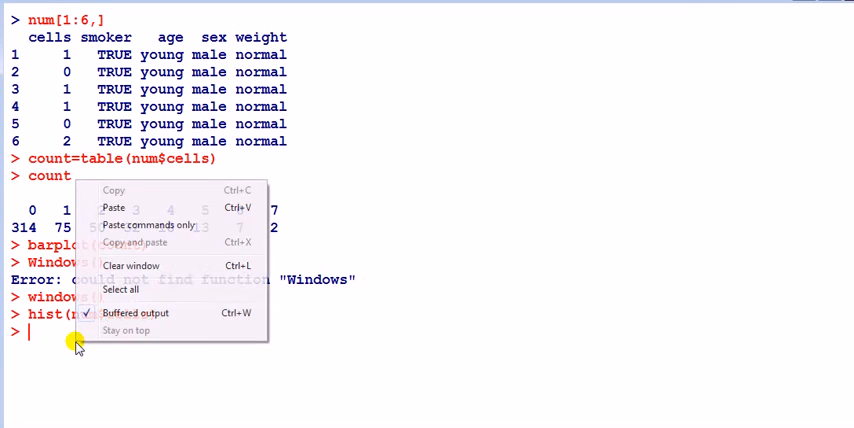
pyautogui.write('table(num$smoker, num$weight)')
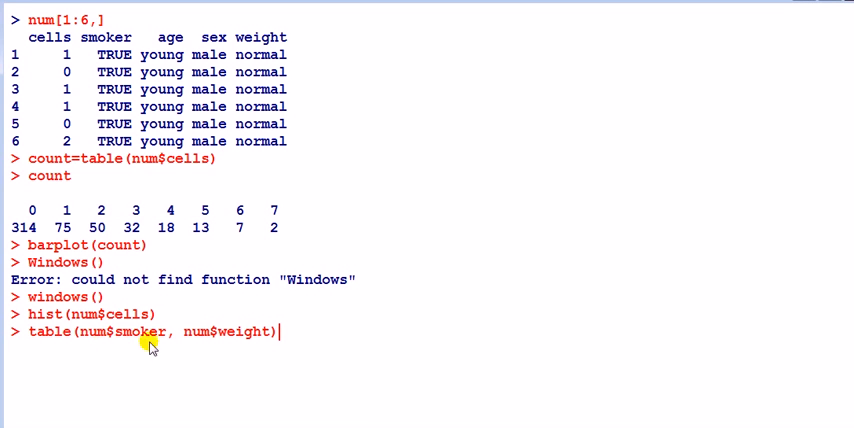
pyautogui.moveTo(152, 324)
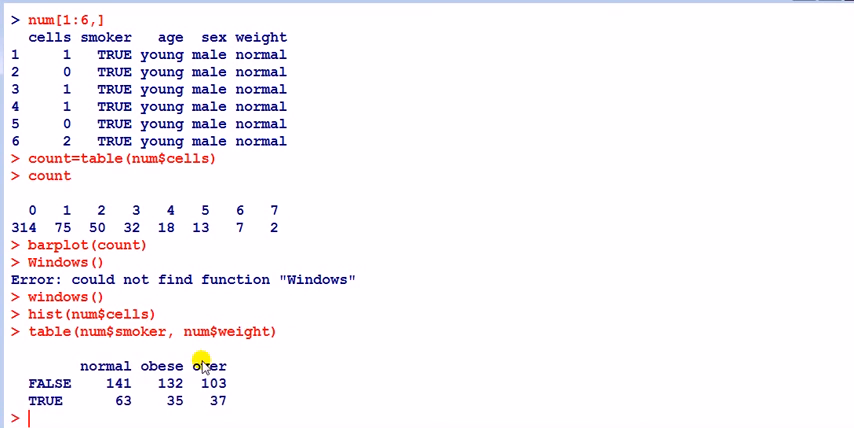
pyautogui.moveTo(232, 356)
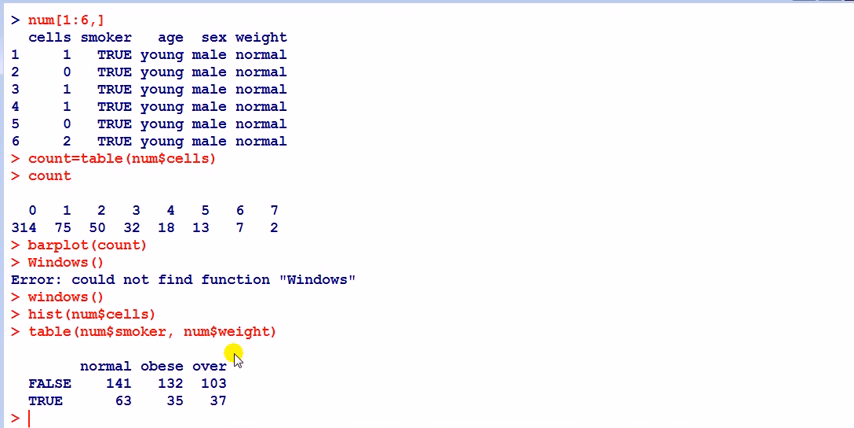
pyautogui.rightClick(172, 128)
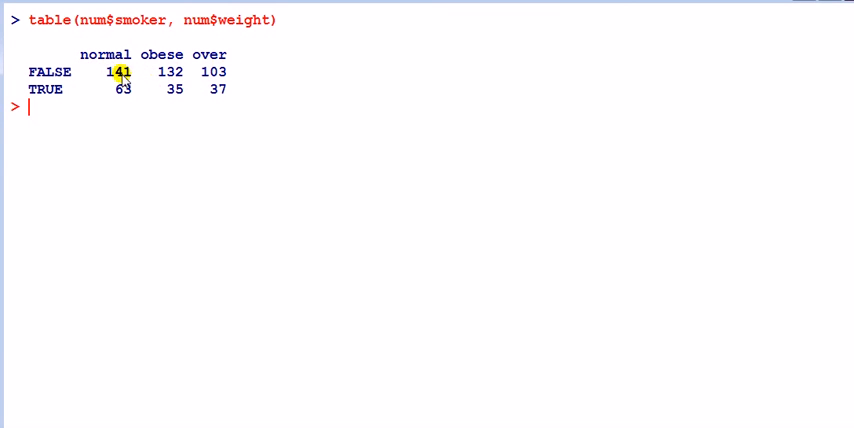
pyautogui.moveTo(132, 78)
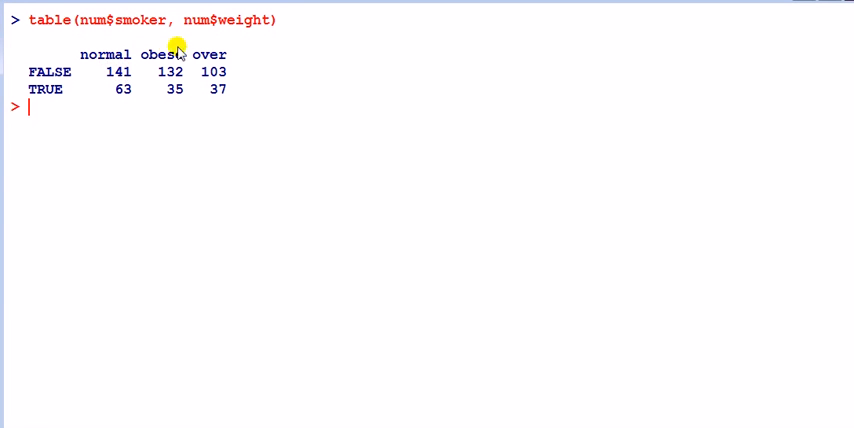
pyautogui.moveTo(152, 42)
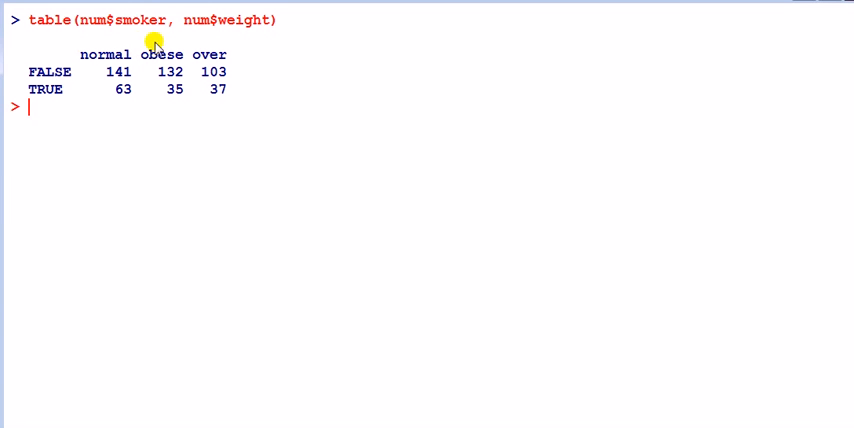
pyautogui.moveTo(176, 52)
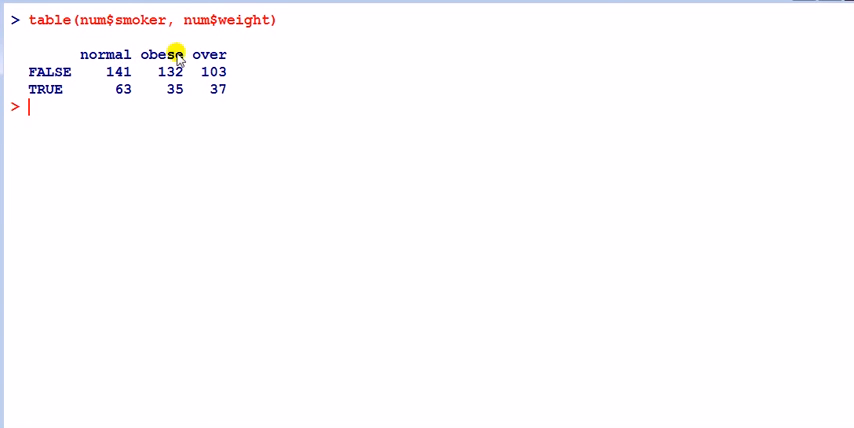
pyautogui.moveTo(44, 78)
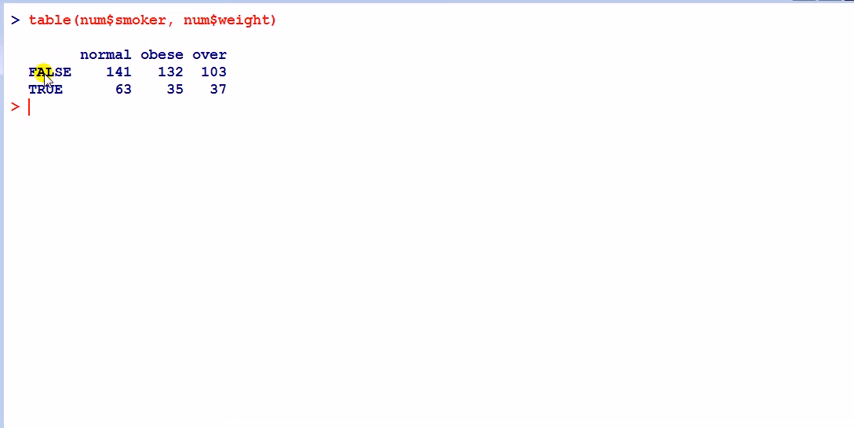
pyautogui.moveTo(118, 76)
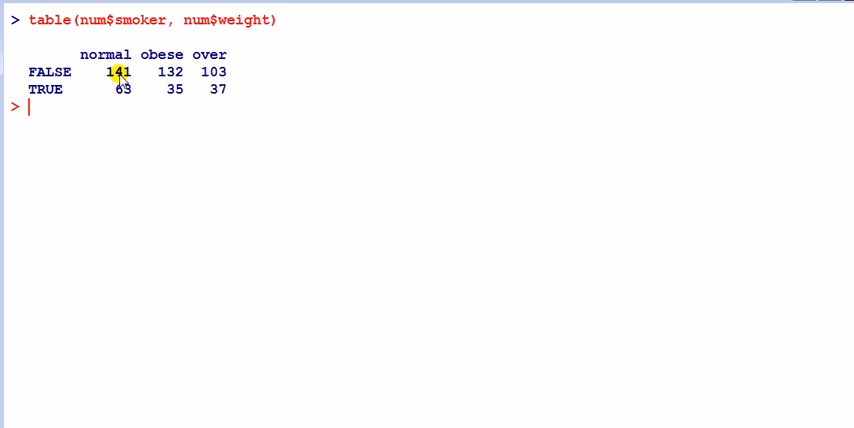
pyautogui.moveTo(56, 74)
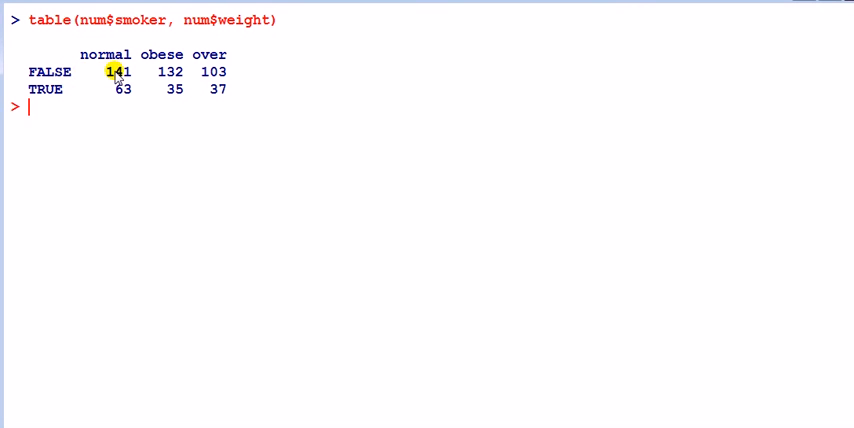
pyautogui.moveTo(148, 136)
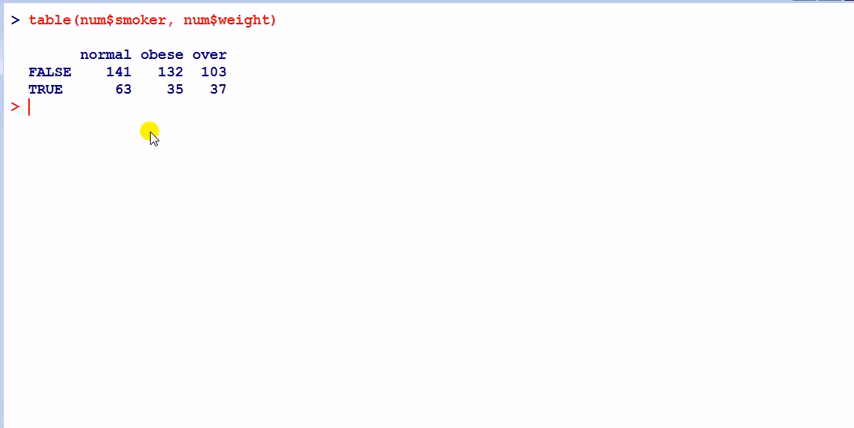
pyautogui.moveTo(112, 136)
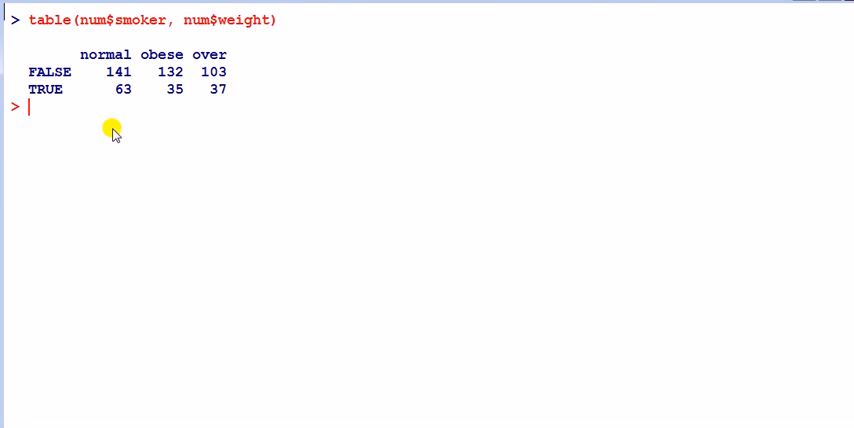
pyautogui.moveTo(118, 78)
pyautogui.write('barplot(table(num$smoker, num$weight))')
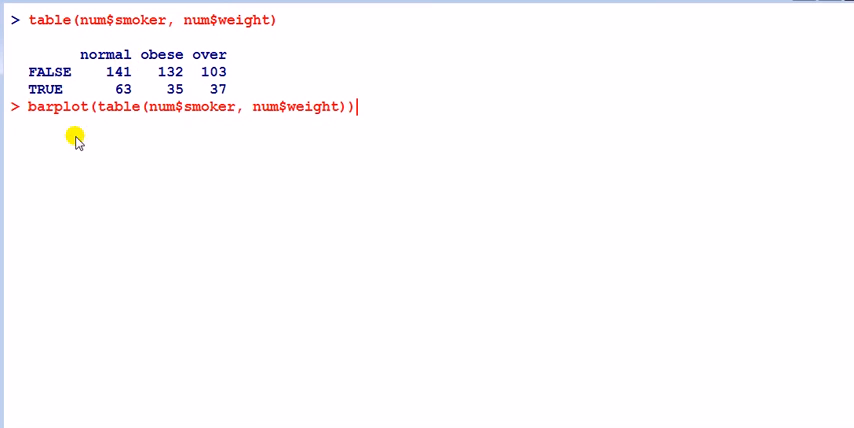
pyautogui.moveTo(56, 116)
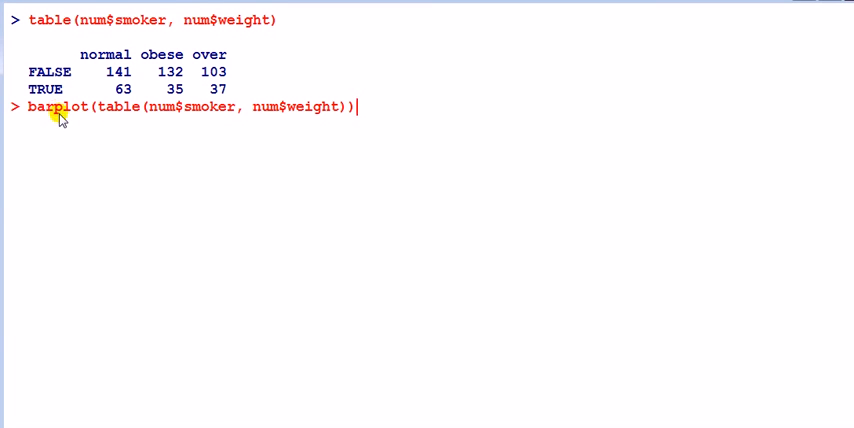
pyautogui.moveTo(76, 120)
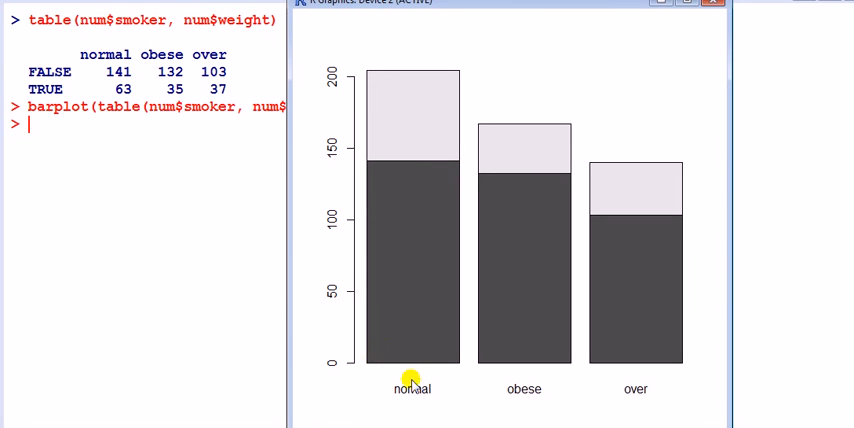
pyautogui.moveTo(390, 280)
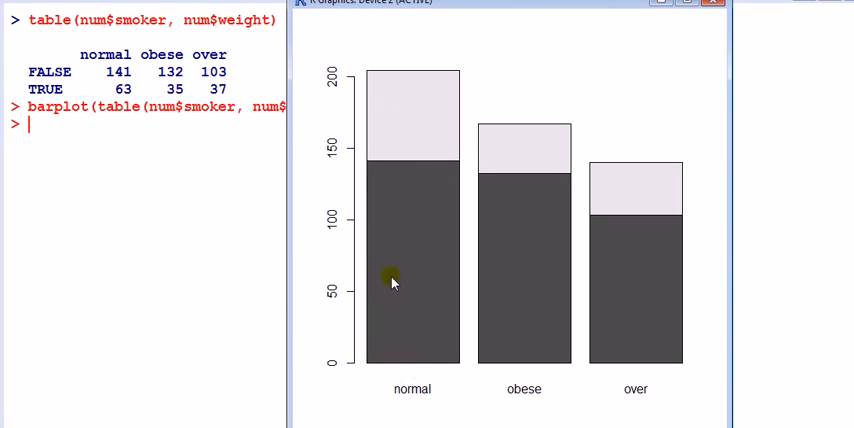
pyautogui.moveTo(84, 76)
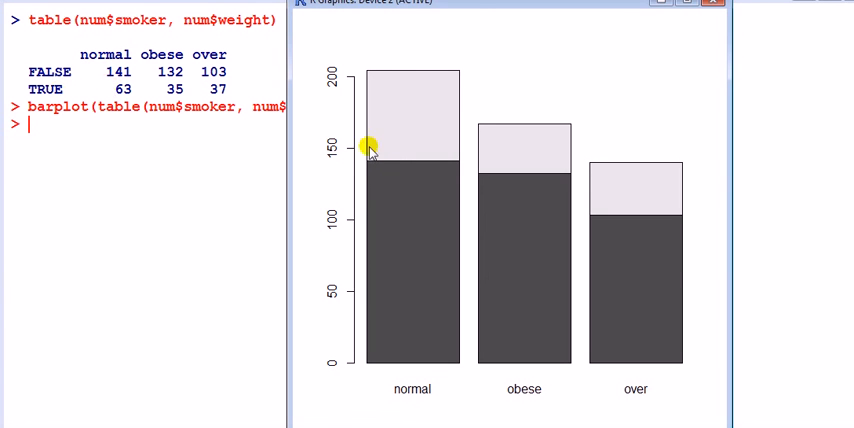
pyautogui.moveTo(436, 96)
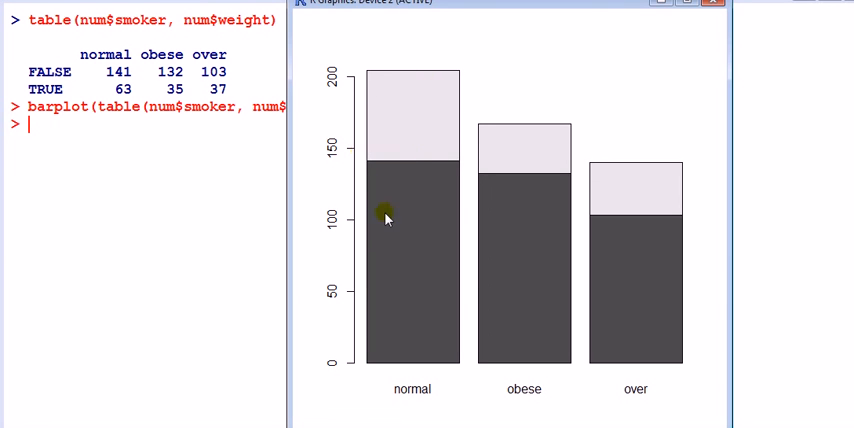
pyautogui.moveTo(472, 208)
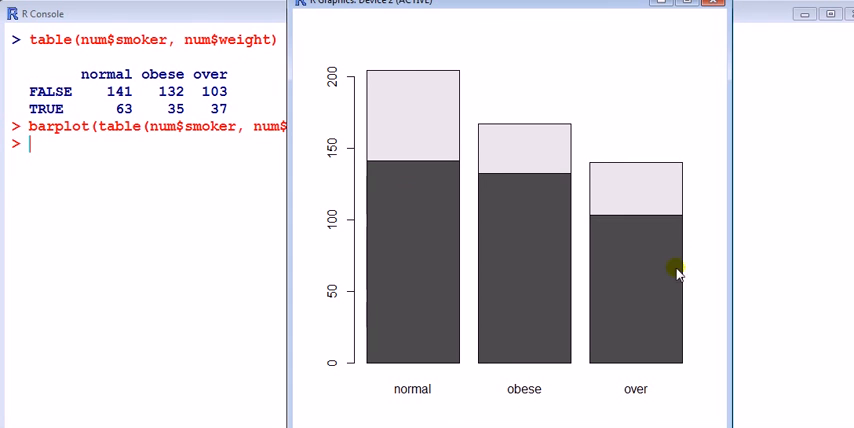
pyautogui.moveTo(440, 144)
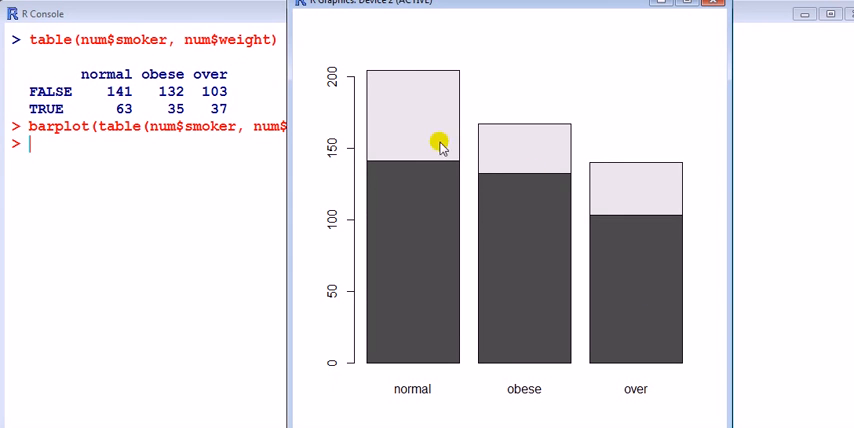
pyautogui.moveTo(662, 32)
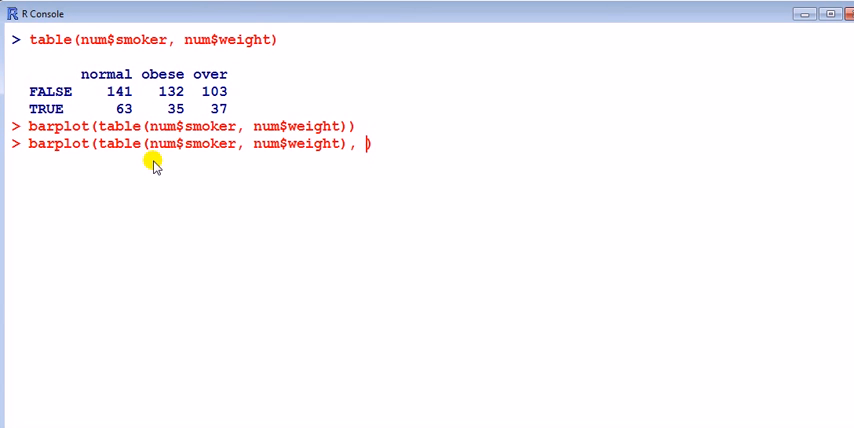
# Step: Add beside=T to the barplot call so smoker and non-smoker bars stand side by side
pyautogui.write('besid')
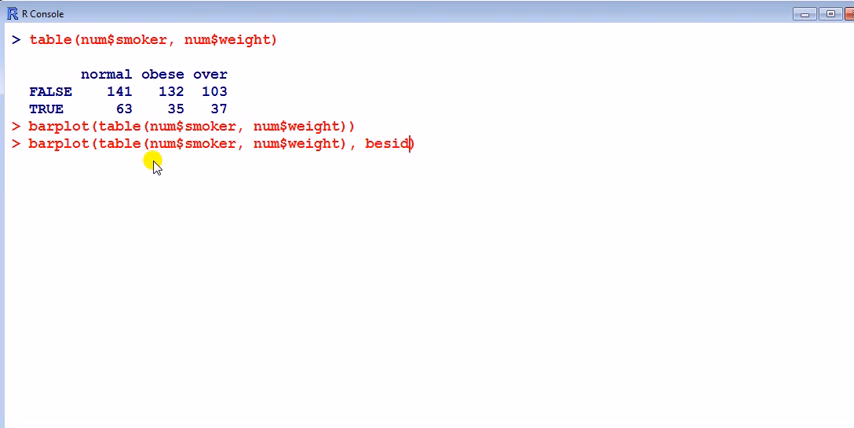
pyautogui.write('e=T)')
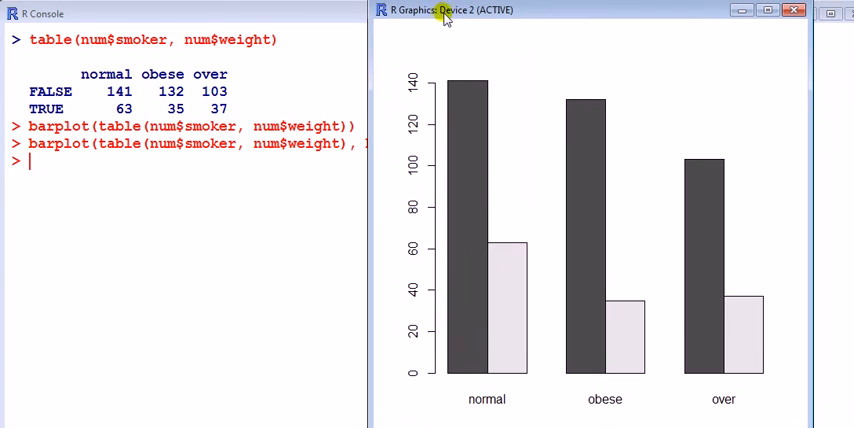
pyautogui.moveTo(488, 218)
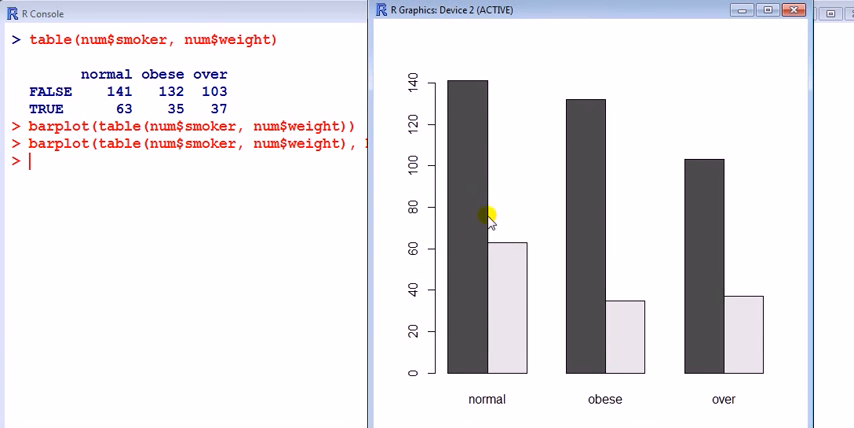
pyautogui.moveTo(482, 248)
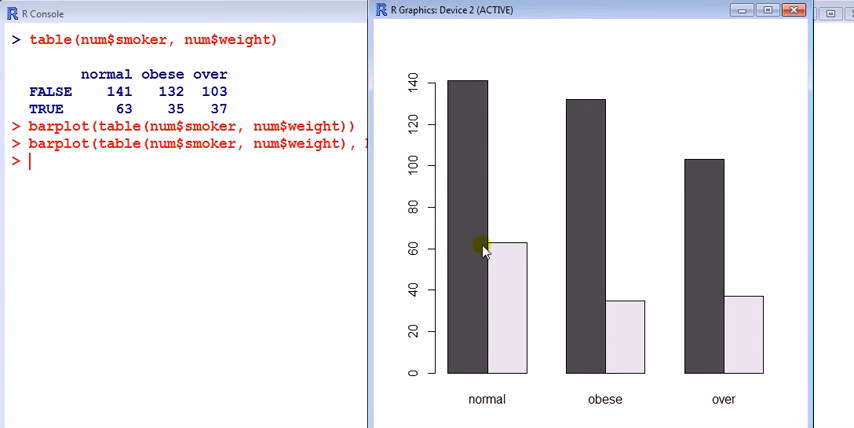
pyautogui.moveTo(488, 280)
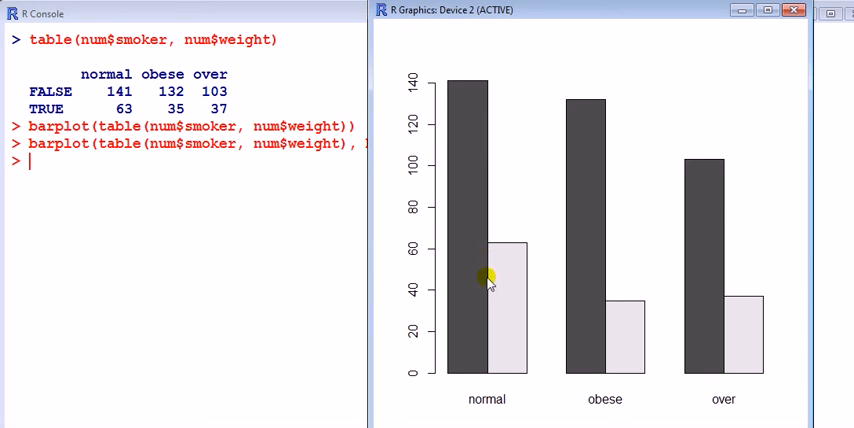
pyautogui.moveTo(440, 128)
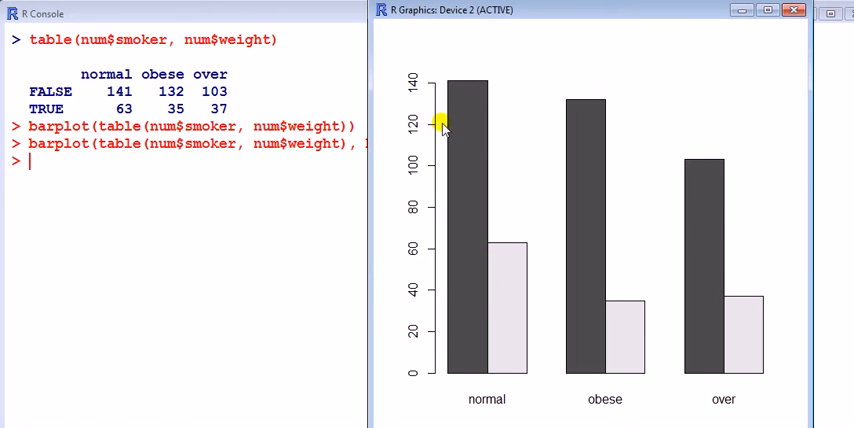
pyautogui.moveTo(84, 92)
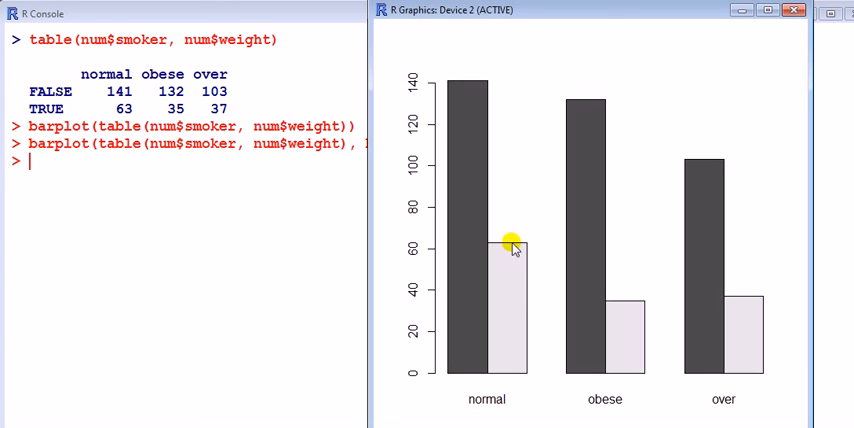
pyautogui.moveTo(652, 320)
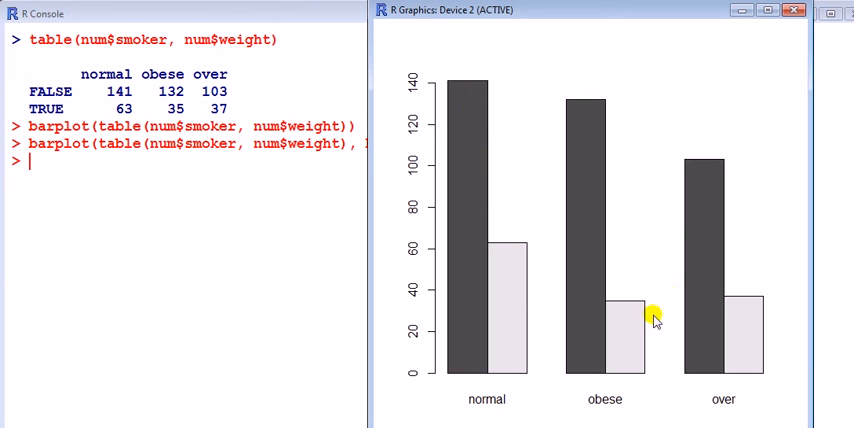
pyautogui.moveTo(652, 304)
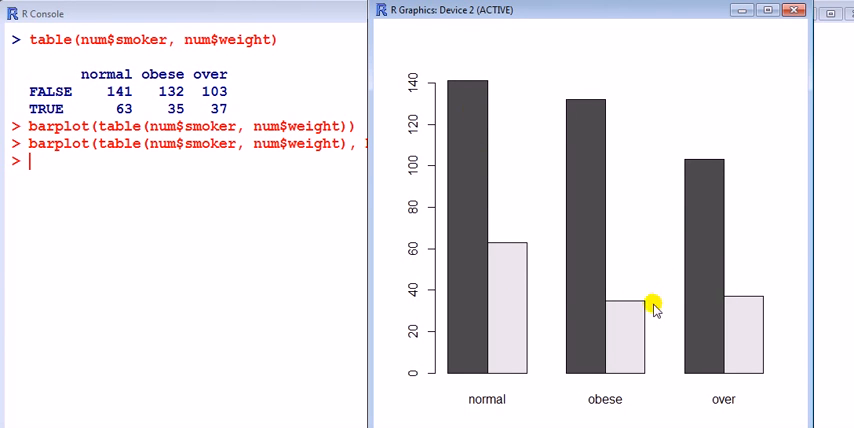
pyautogui.moveTo(588, 294)
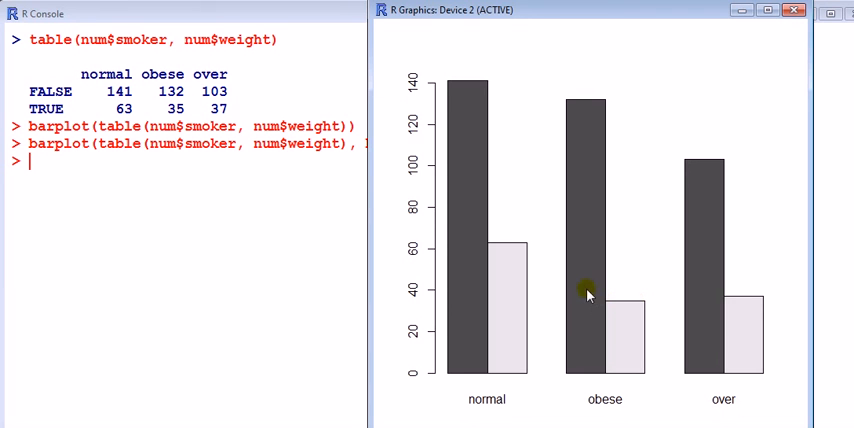
pyautogui.moveTo(524, 256)
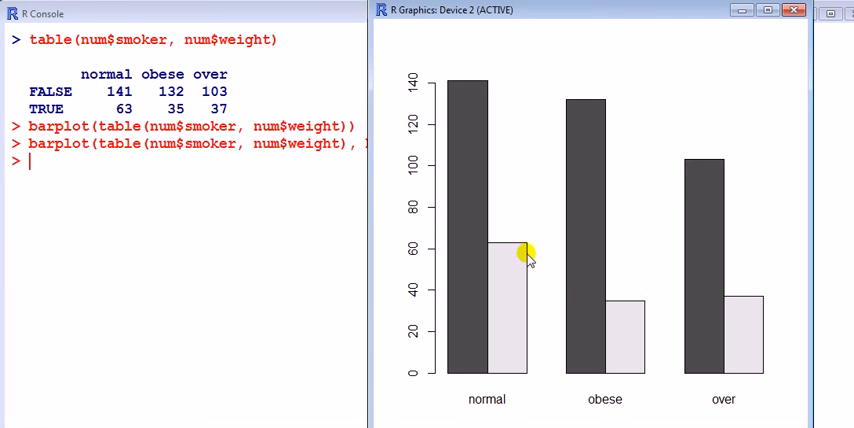